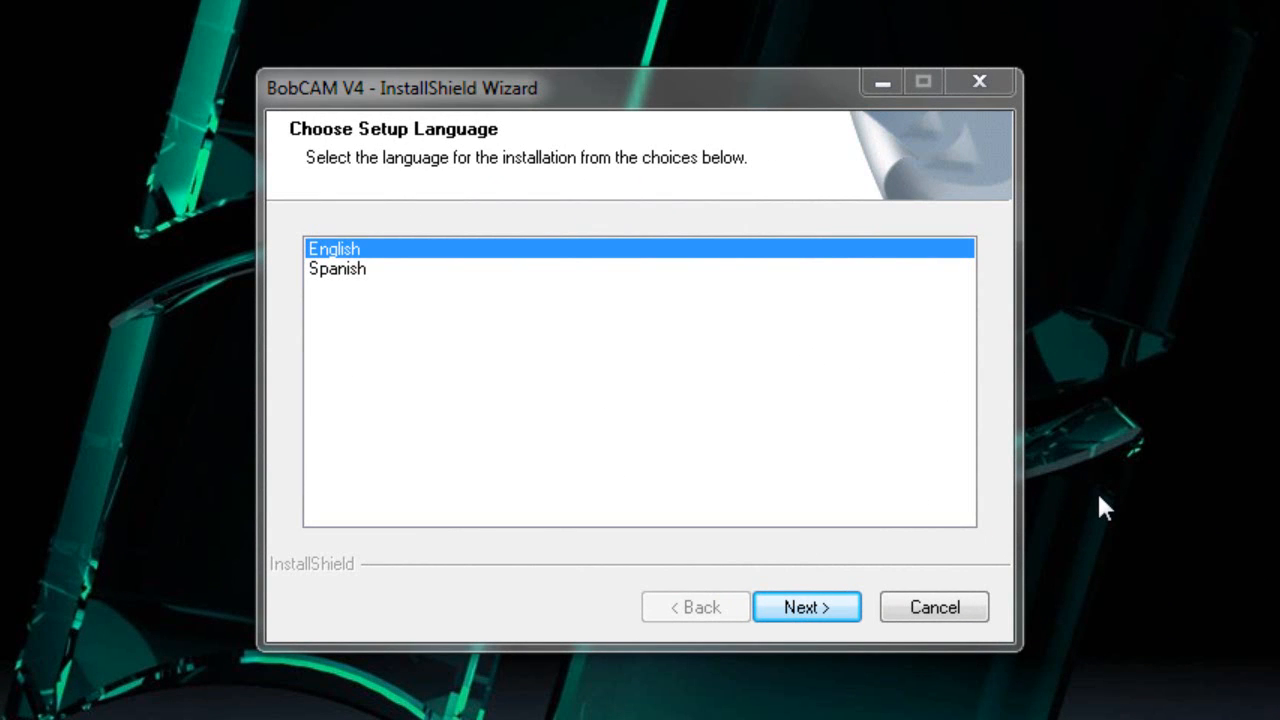
pyautogui.moveTo(584, 112)
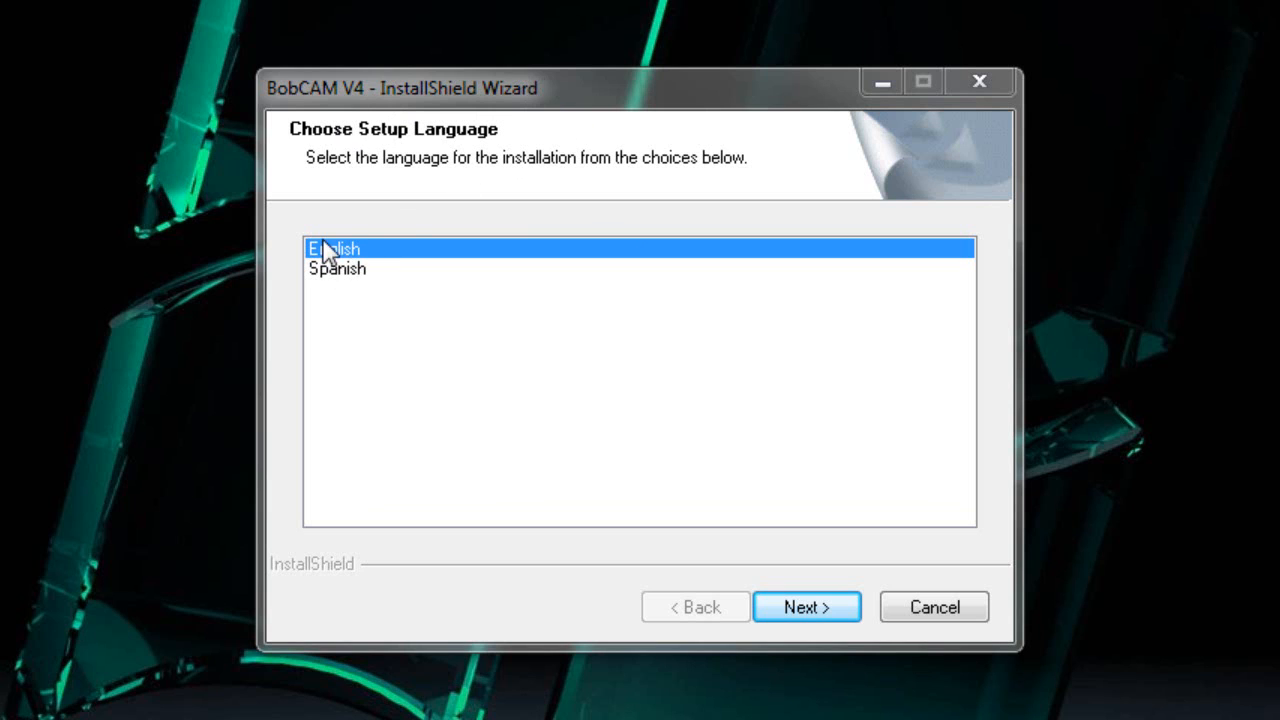
# Keep English as the setup language and continue to the installer's welcome page
pyautogui.click(806, 608)
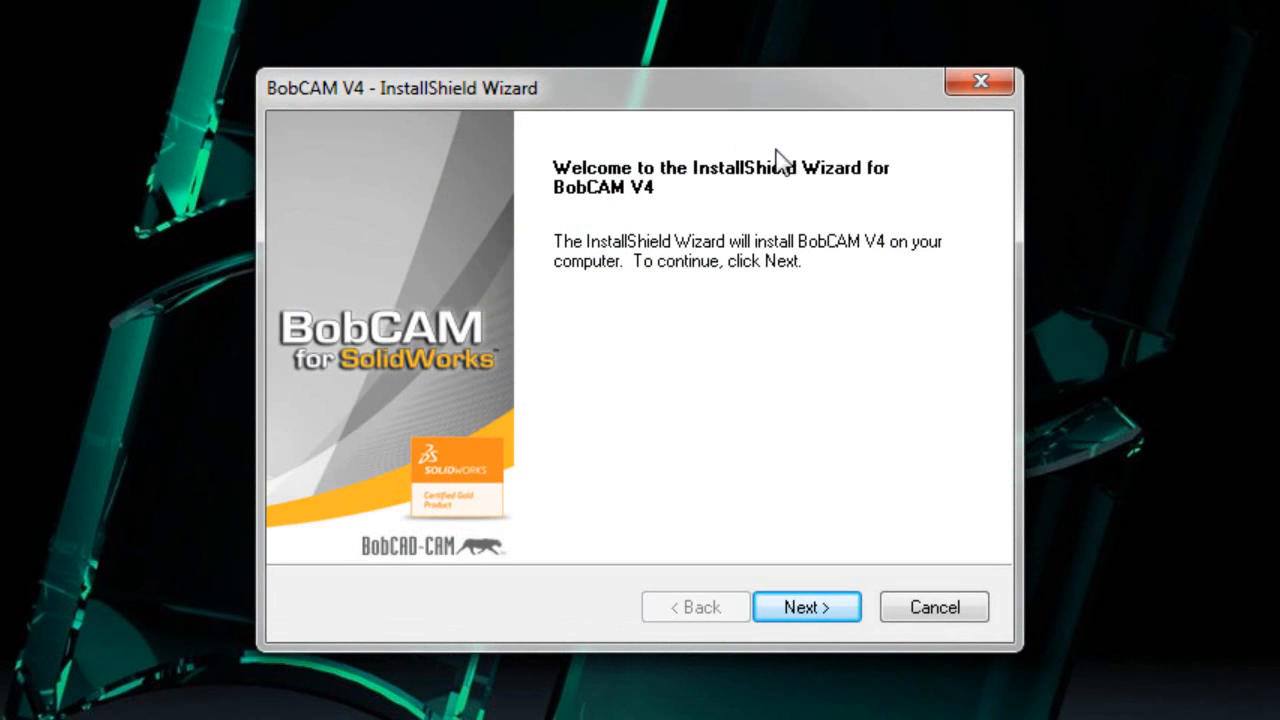
pyautogui.moveTo(832, 184)
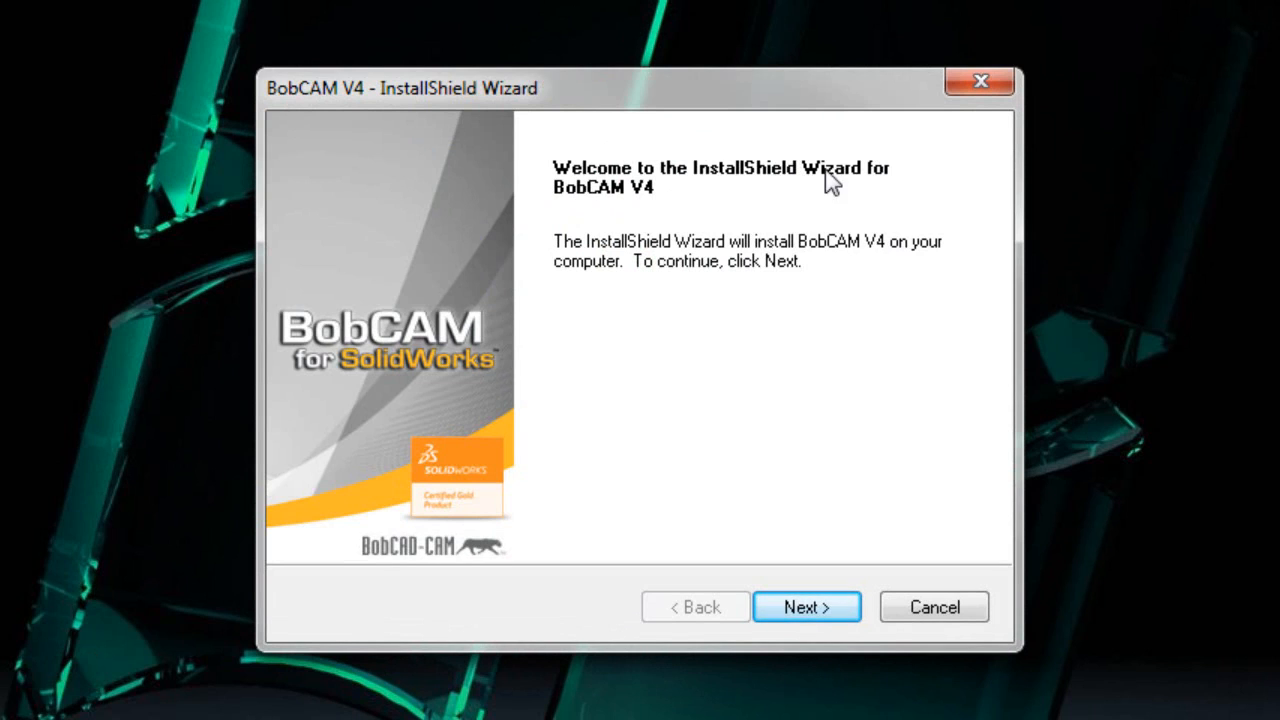
pyautogui.moveTo(644, 206)
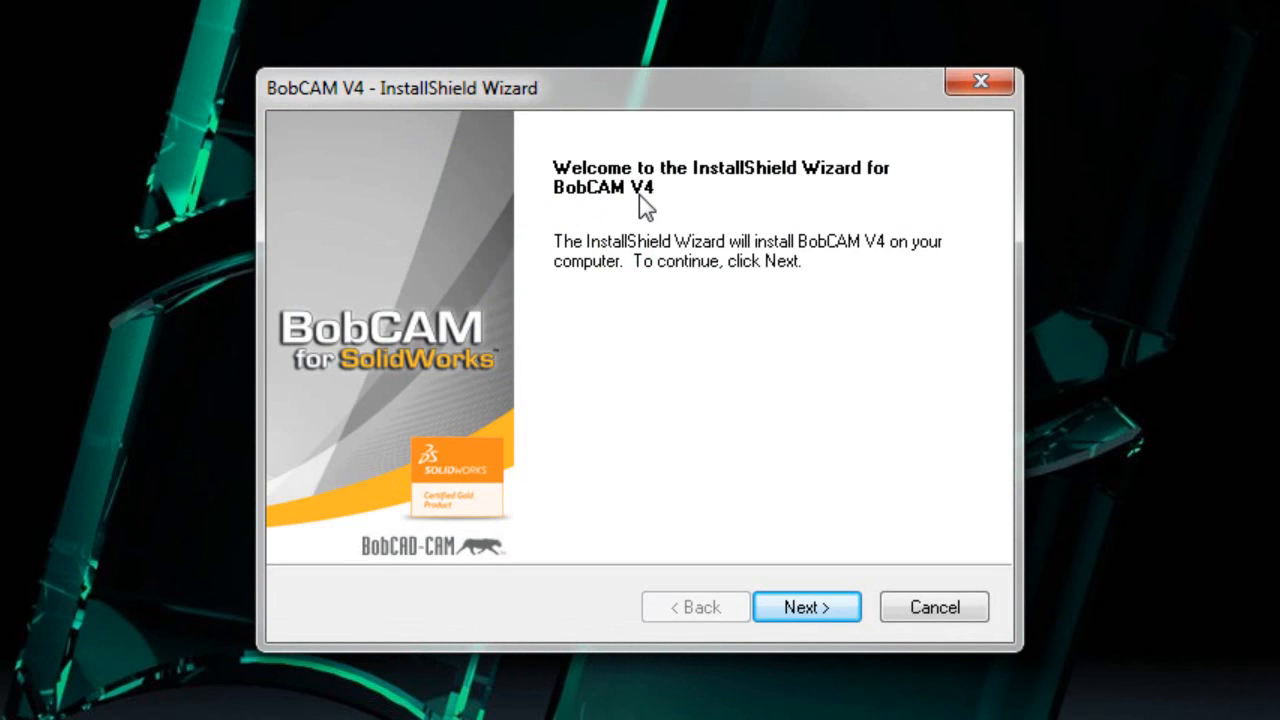
pyautogui.moveTo(778, 492)
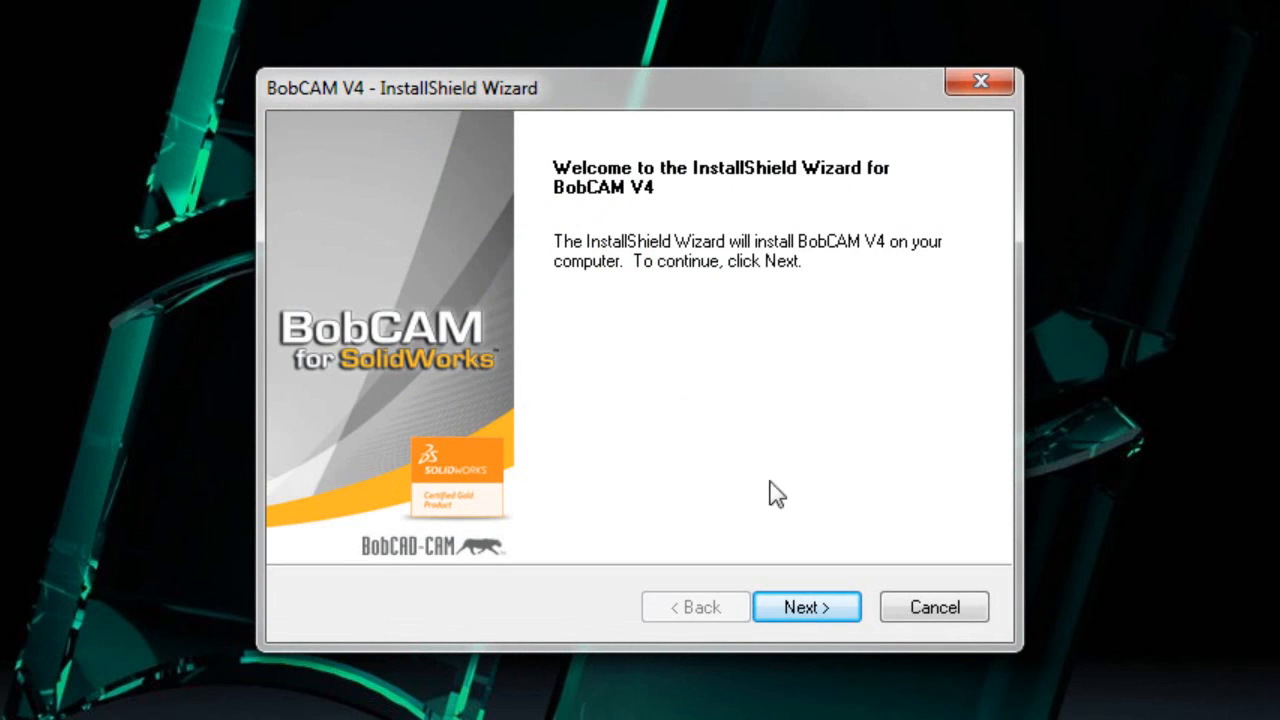
# Accept the license agreement and enter 'Bobca' as the company name in customer information
pyautogui.click(806, 608)
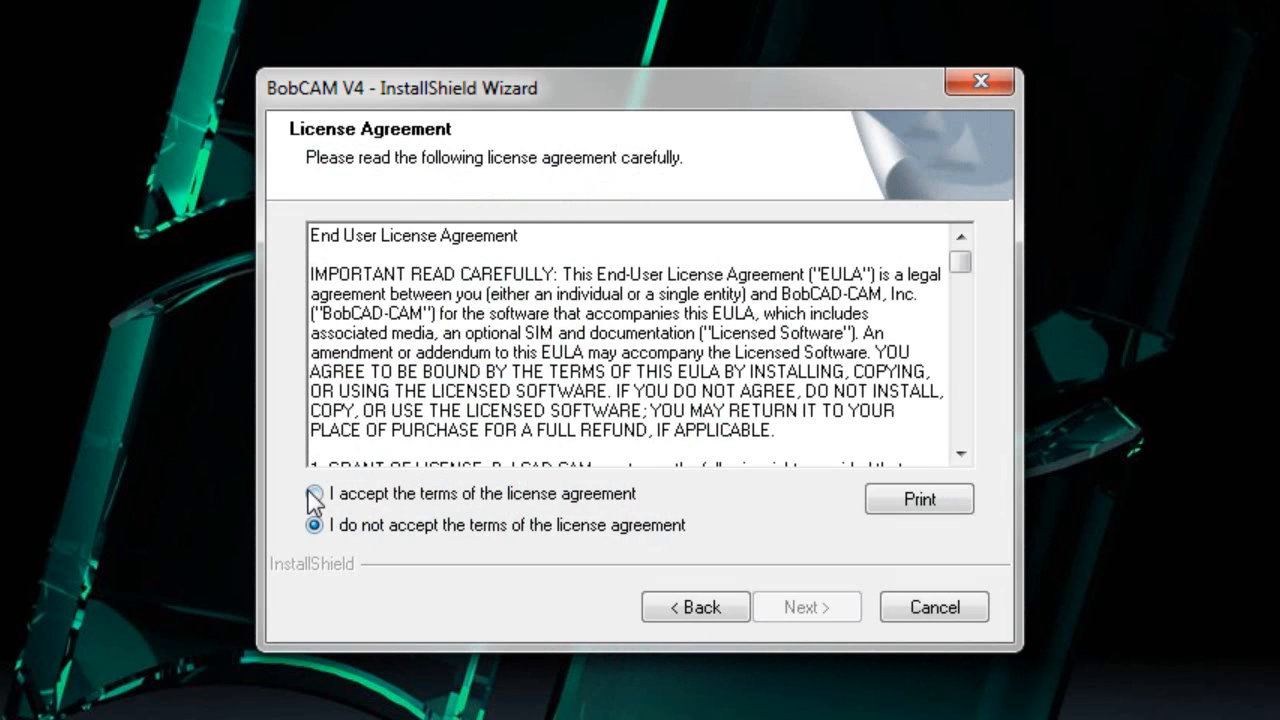
pyautogui.click(314, 494)
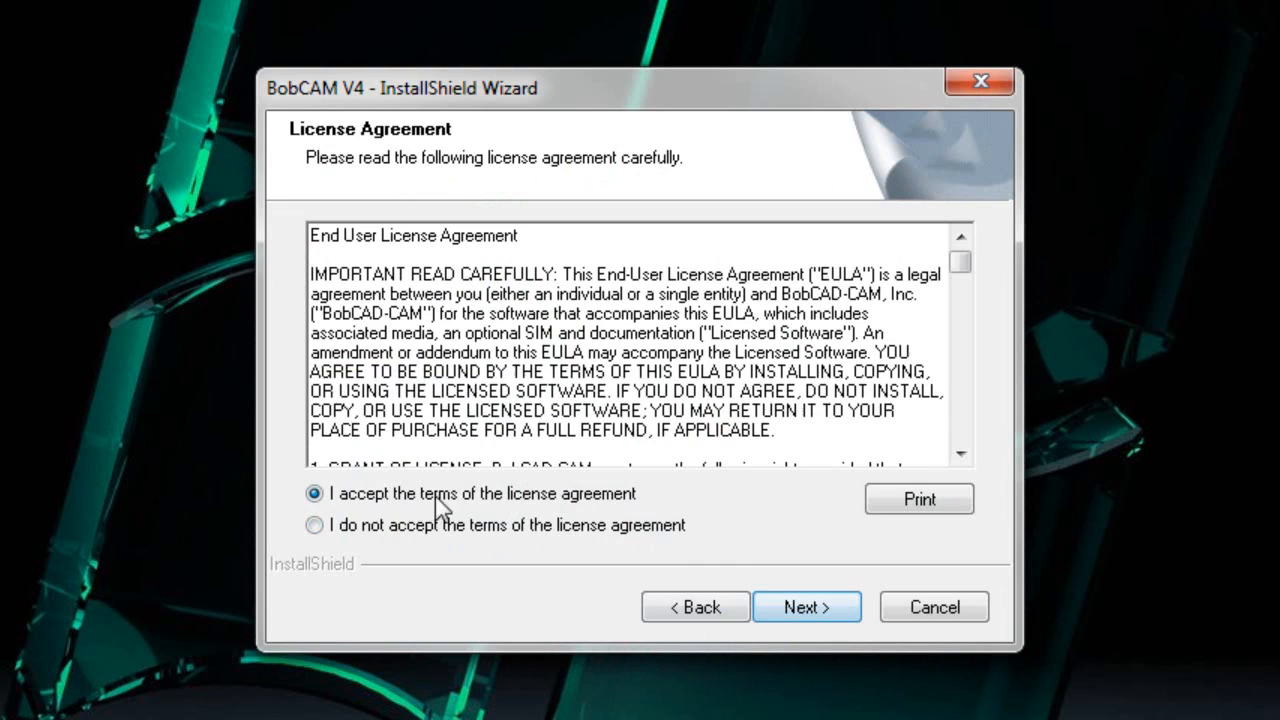
pyautogui.click(806, 608)
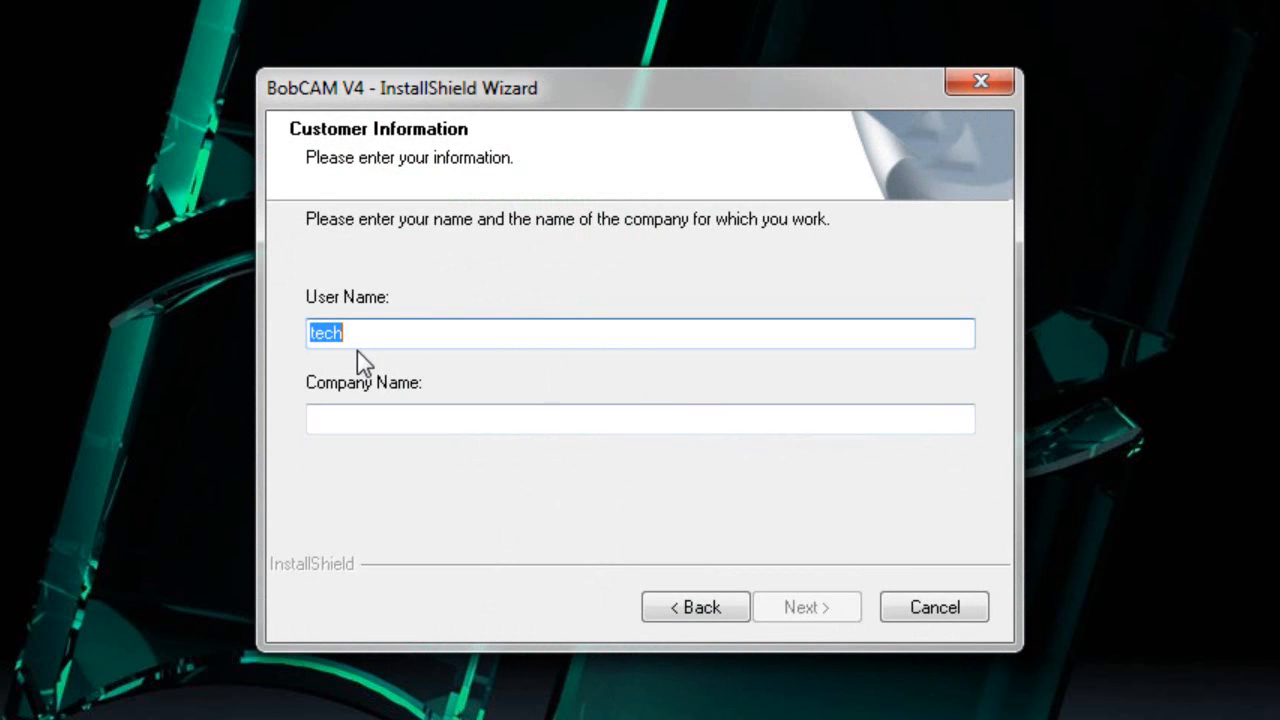
pyautogui.click(640, 418)
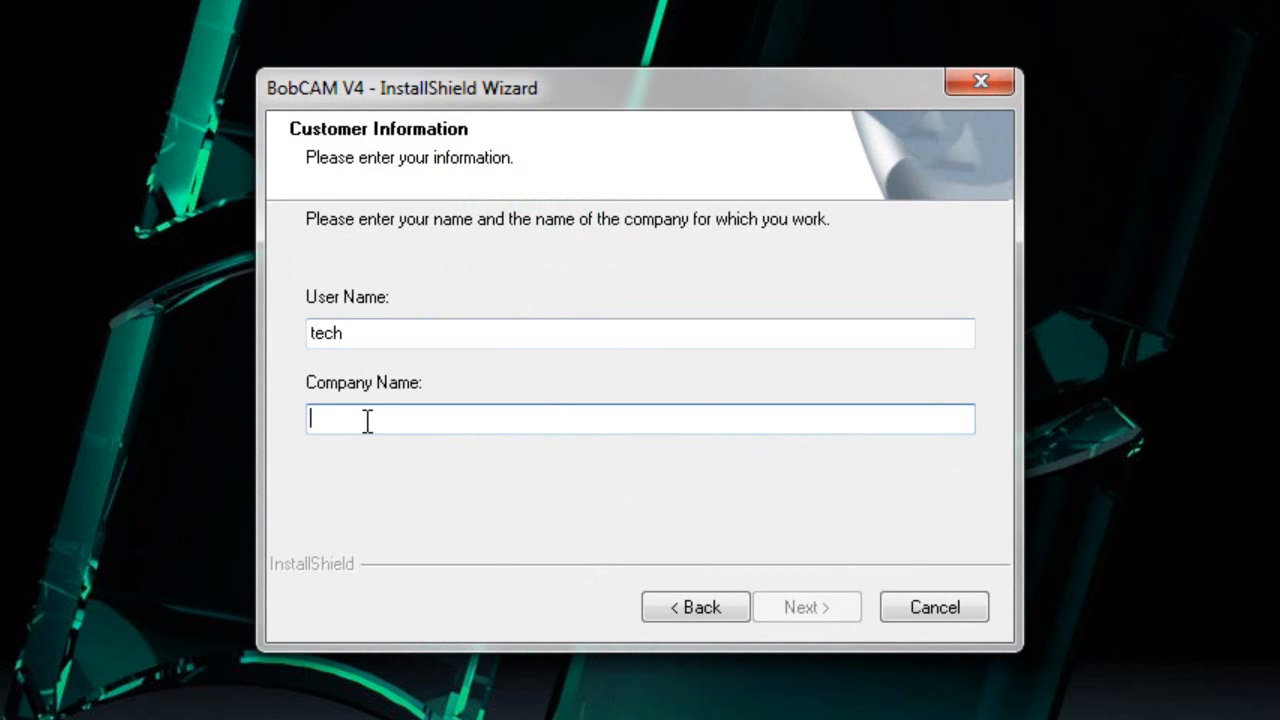
pyautogui.write('Bobca')
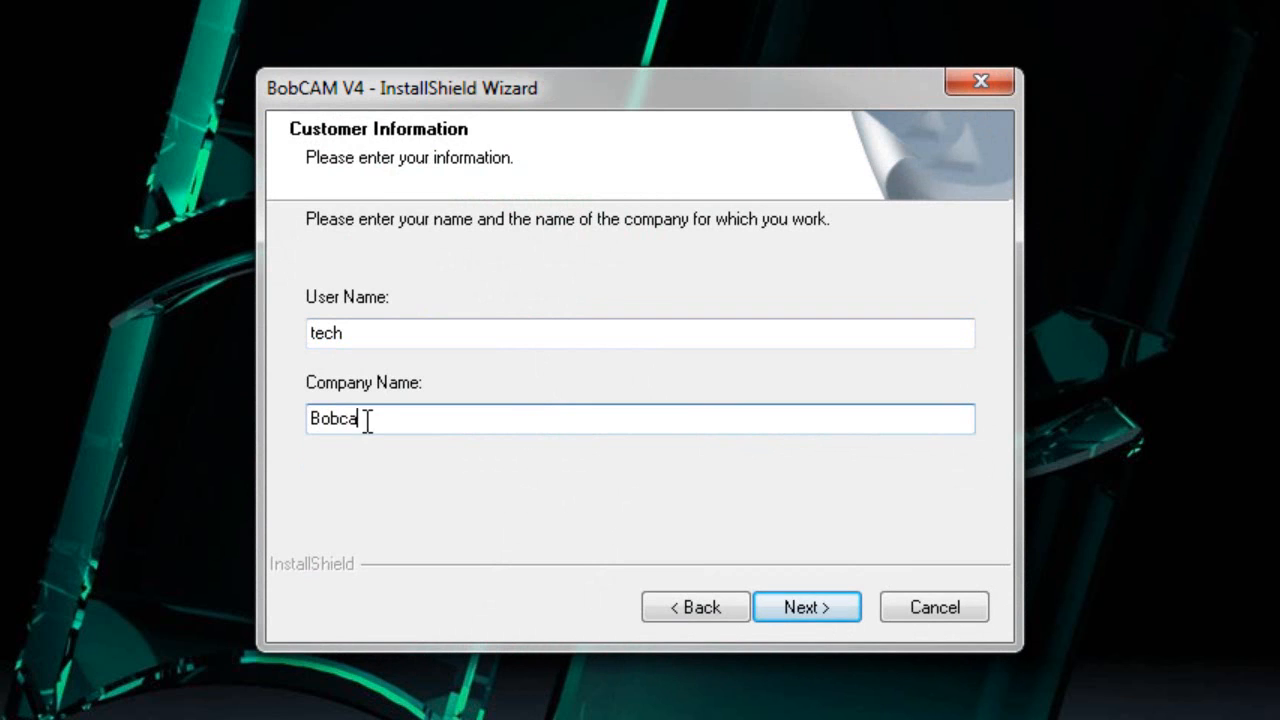
# Submit customer information and install BobCAM V4 with the Complete setup type
pyautogui.click(806, 608)
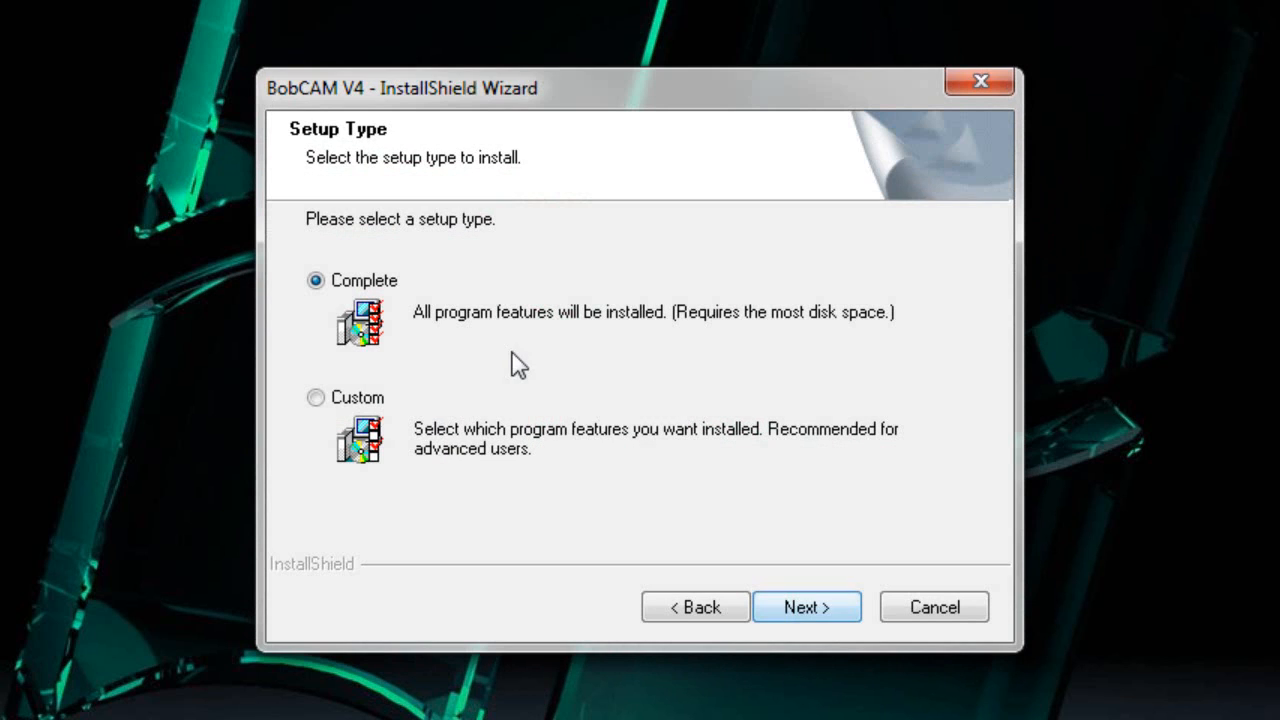
pyautogui.moveTo(440, 320)
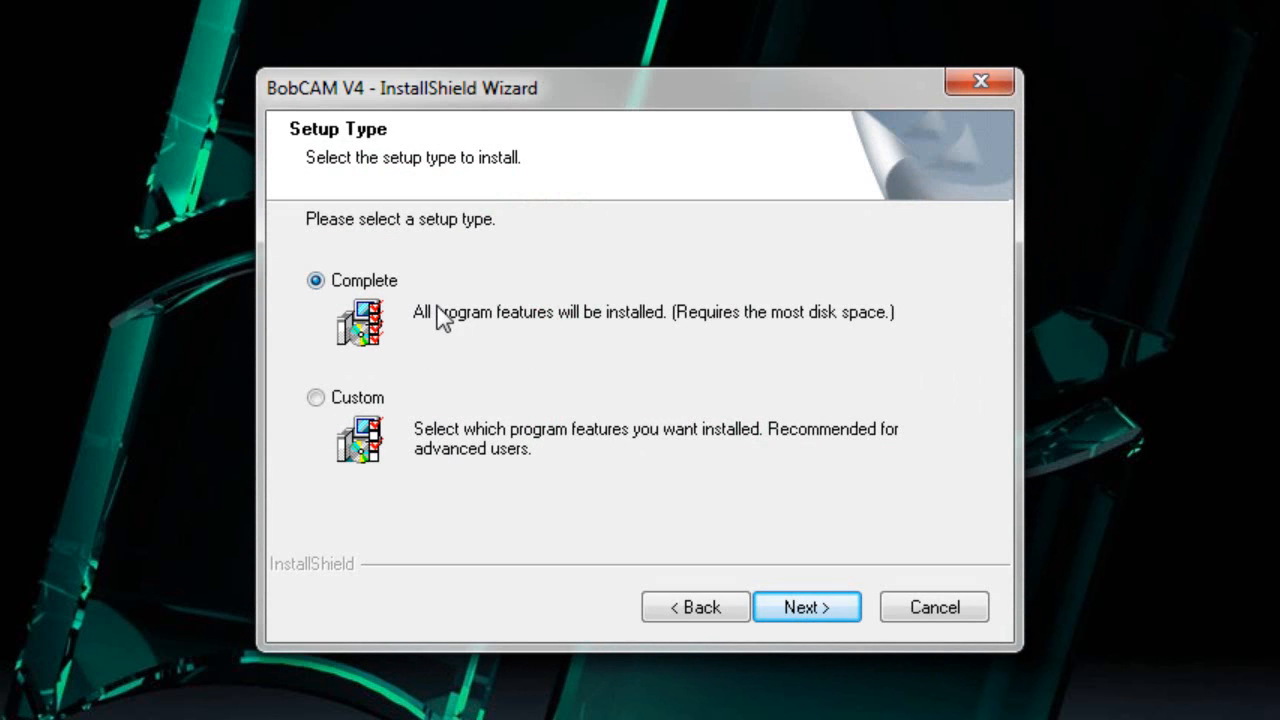
pyautogui.moveTo(498, 476)
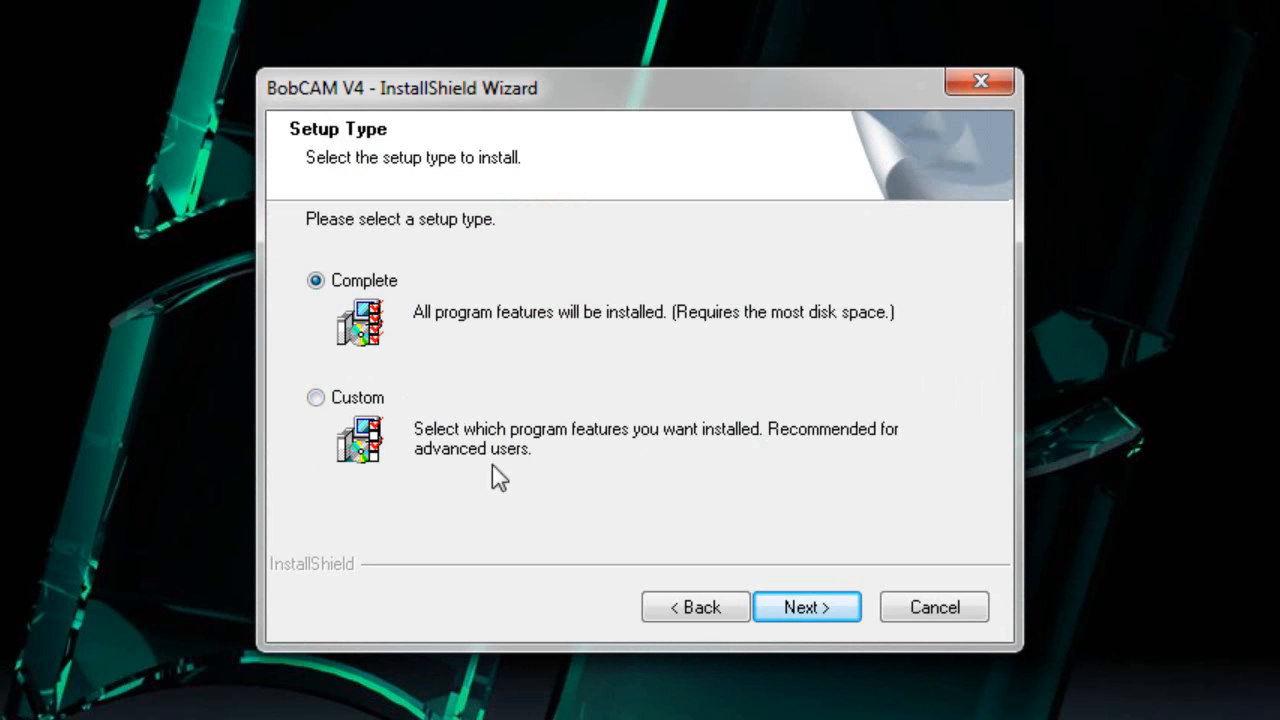
pyautogui.moveTo(416, 432)
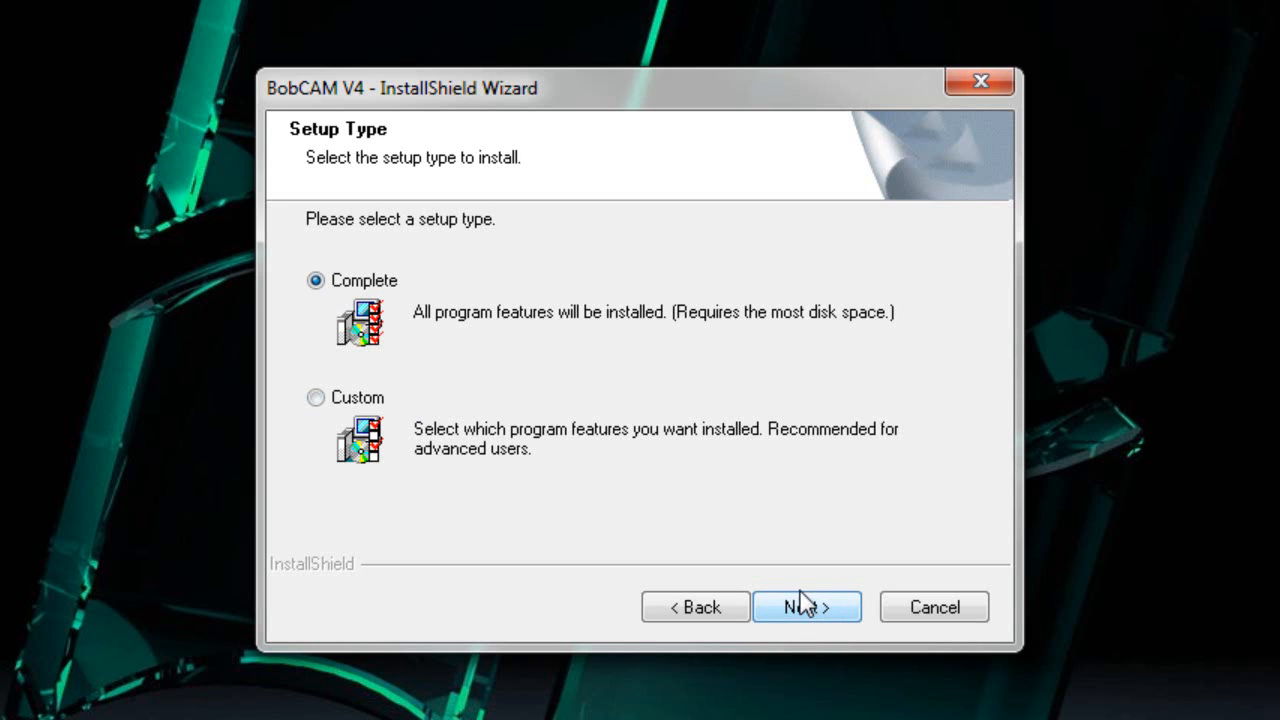
pyautogui.click(806, 608)
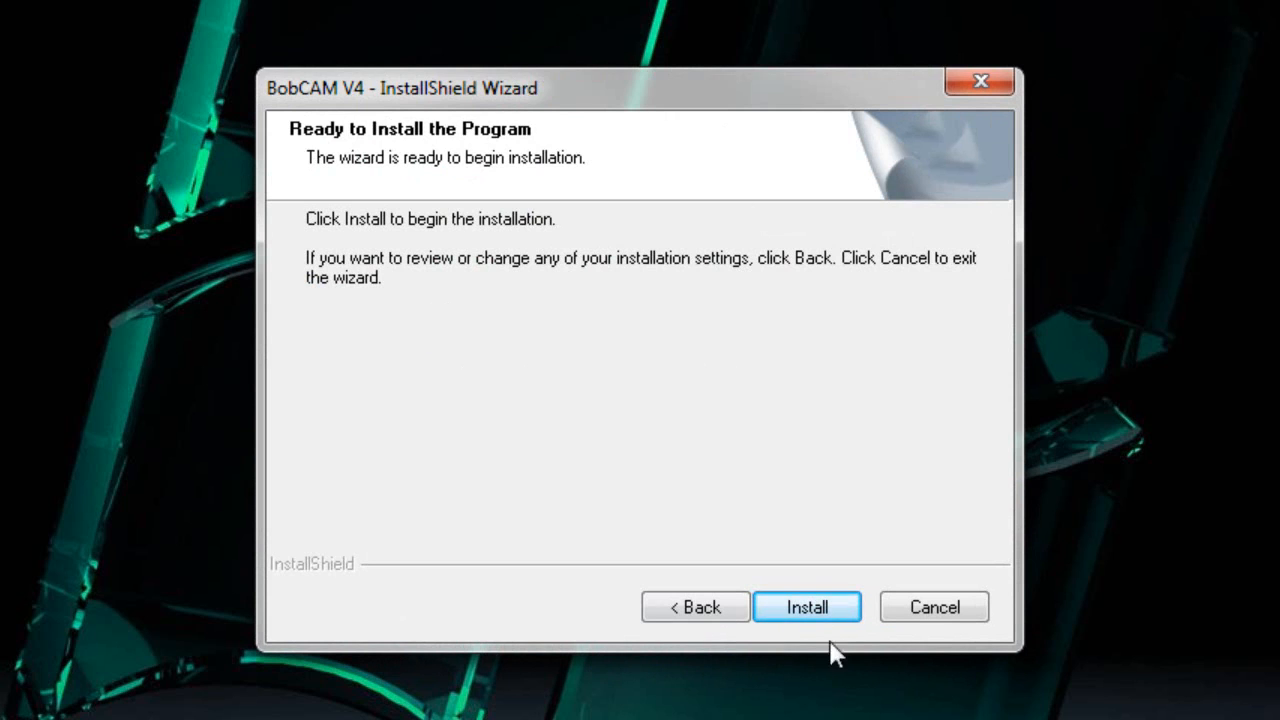
pyautogui.click(806, 608)
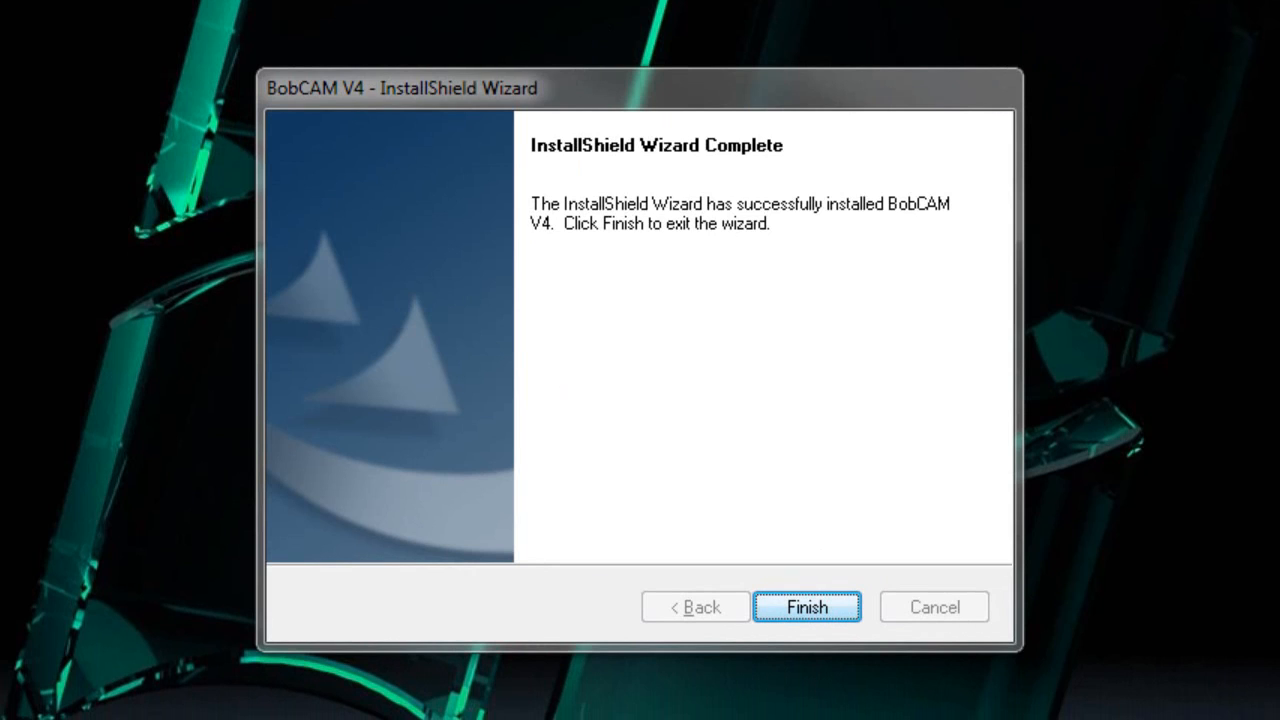
pyautogui.moveTo(736, 164)
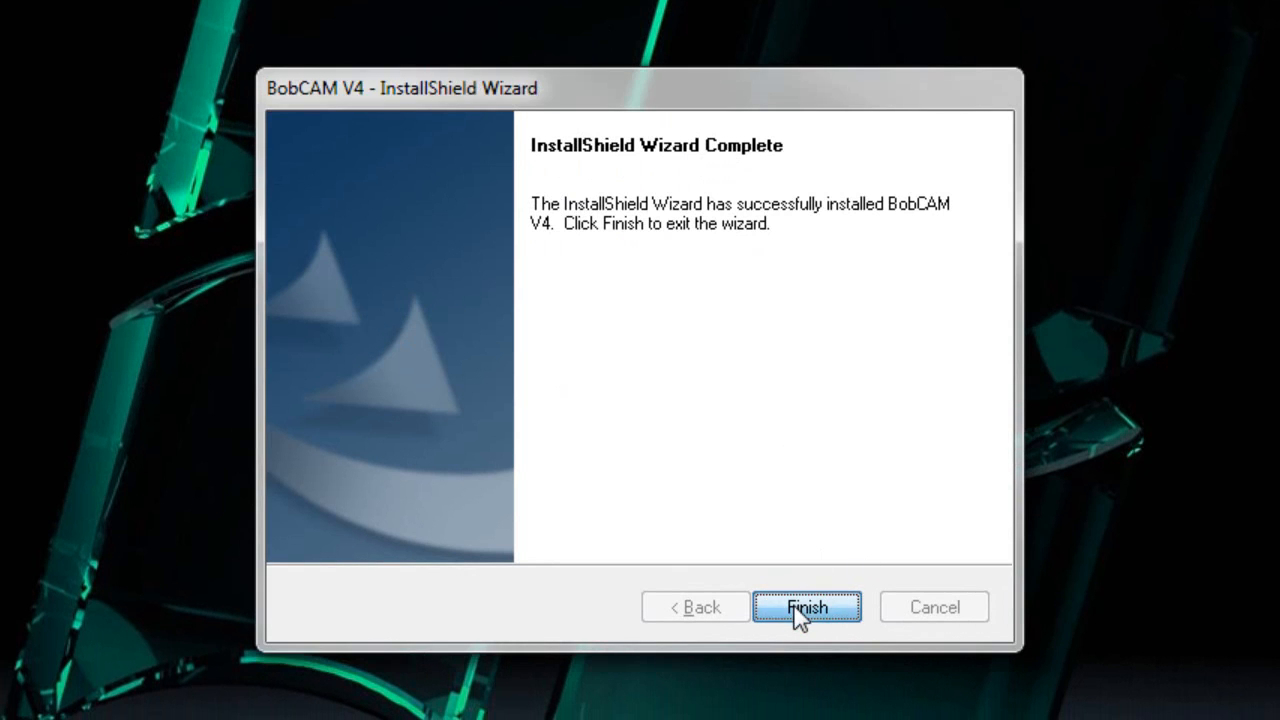
# Finish the wizard and run BobCAM in demo mode so SolidWorks 2014 opens
pyautogui.click(808, 608)
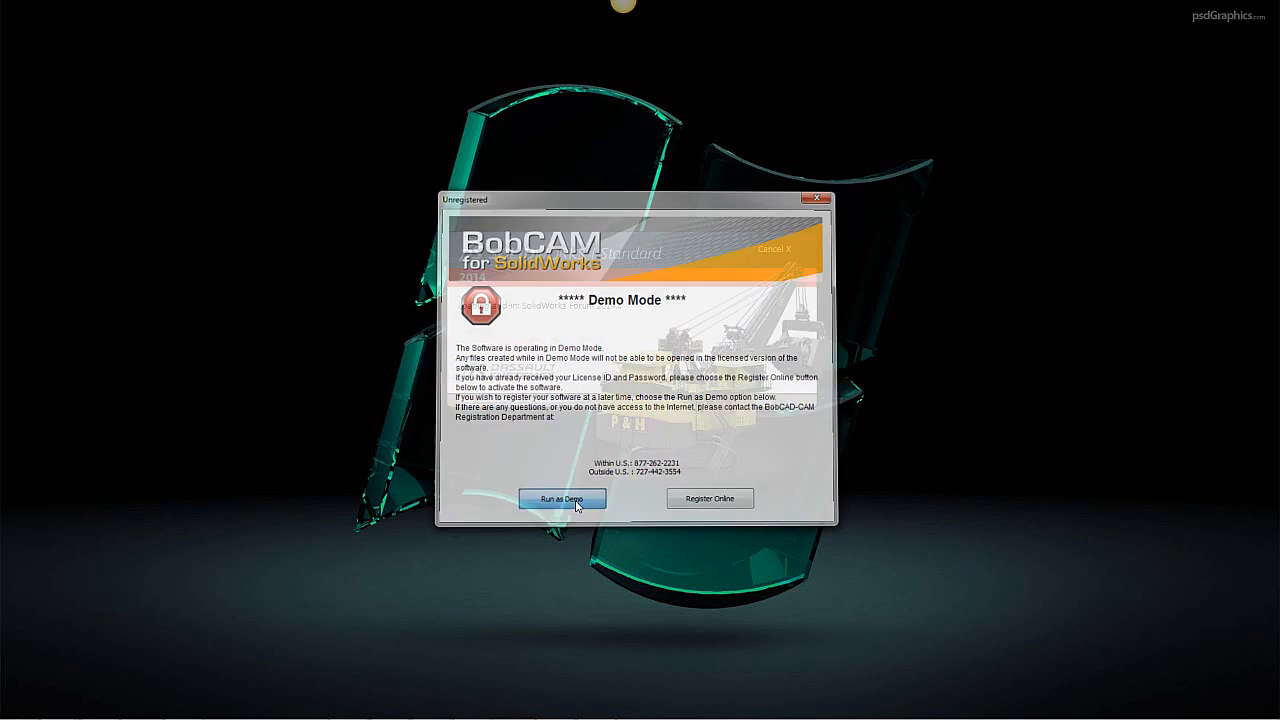
pyautogui.click(560, 500)
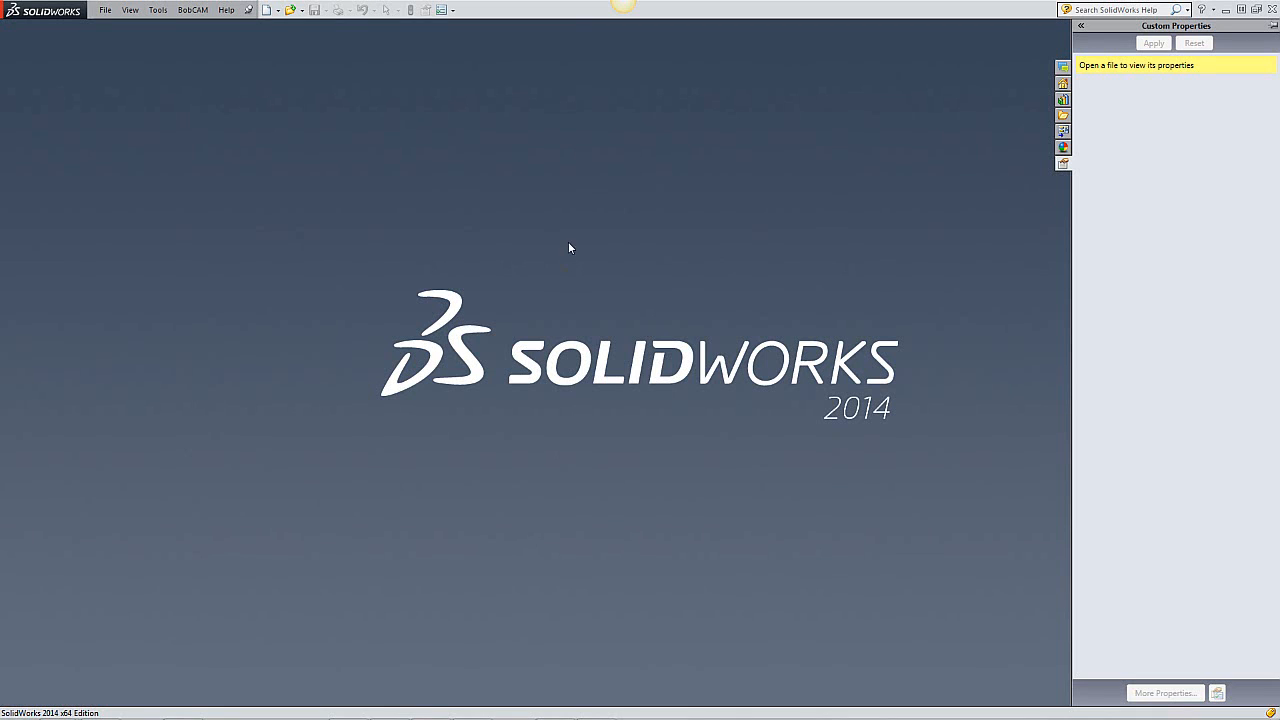
pyautogui.moveTo(228, 16)
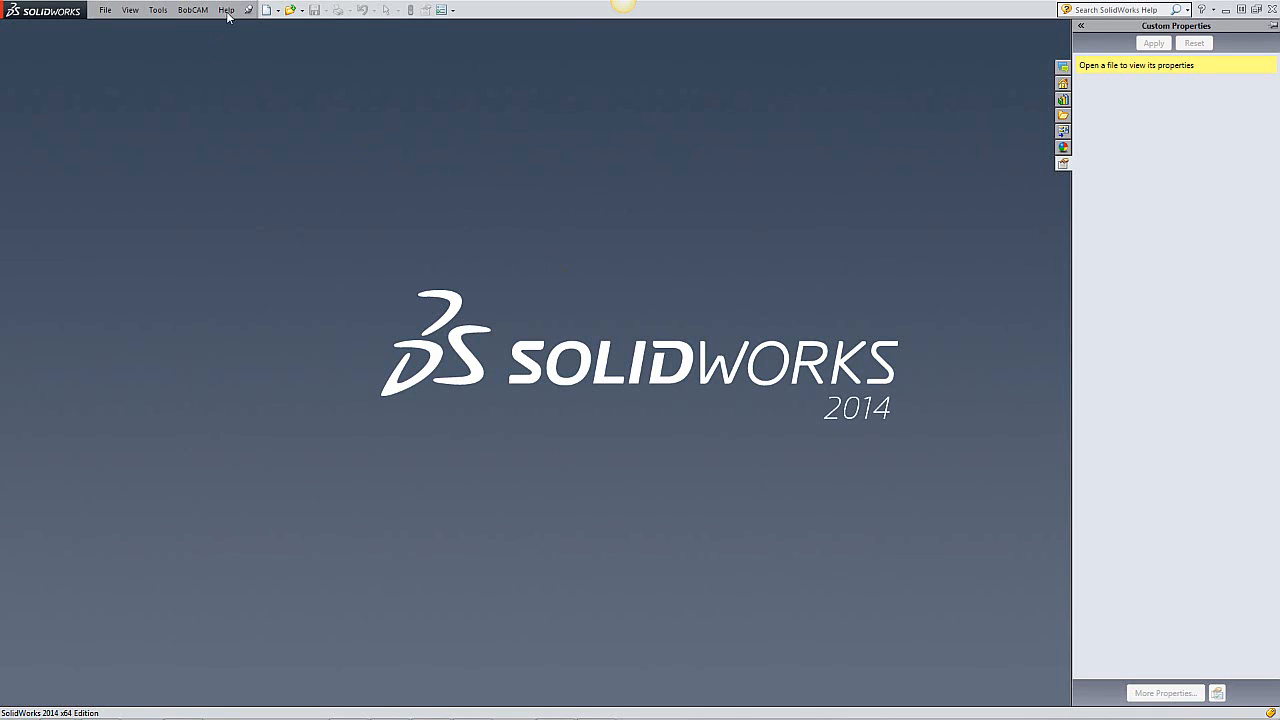
# Show the Help menu's BobCAM Help submenu with License and Activate Online entries
pyautogui.click(226, 10)
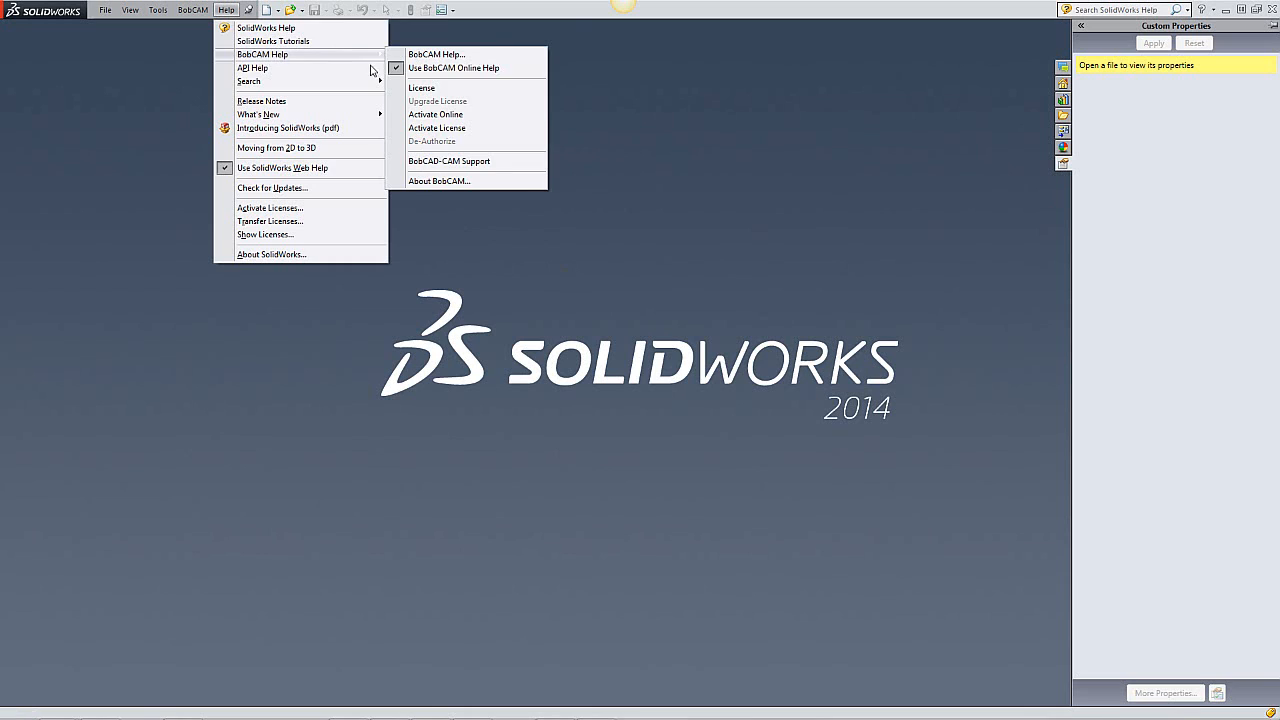
pyautogui.moveTo(436, 114)
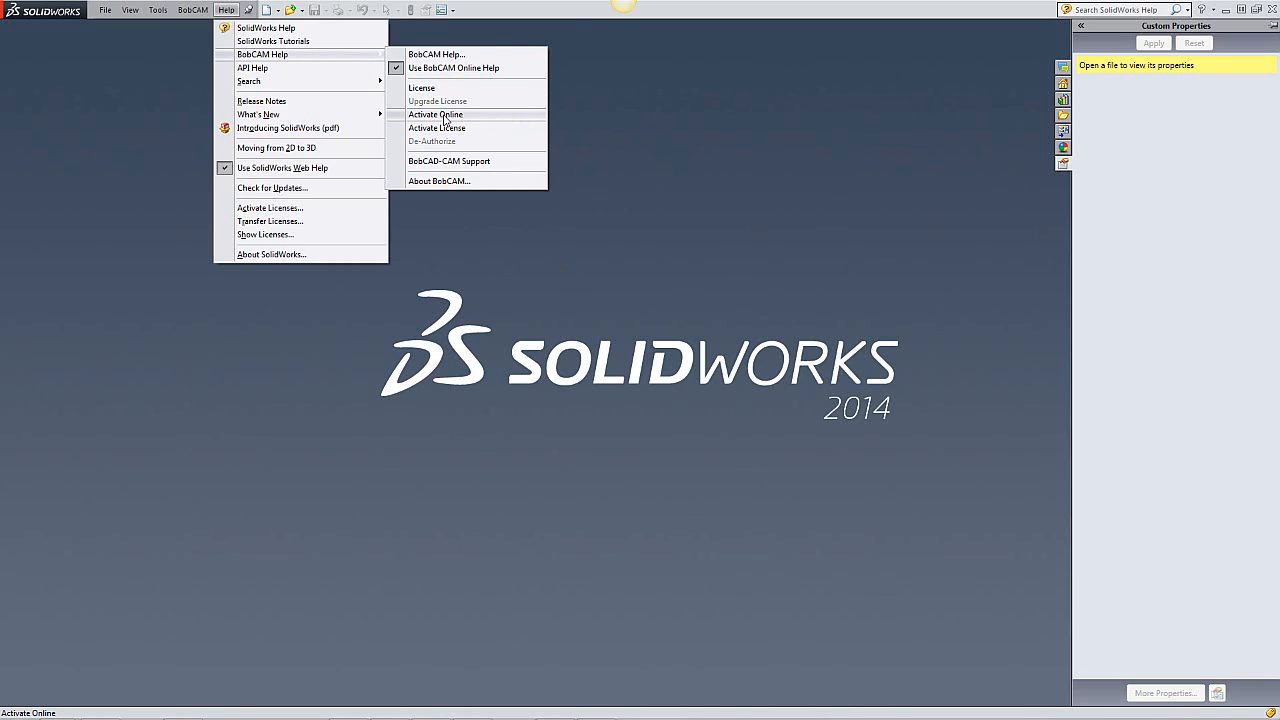
pyautogui.moveTo(436, 128)
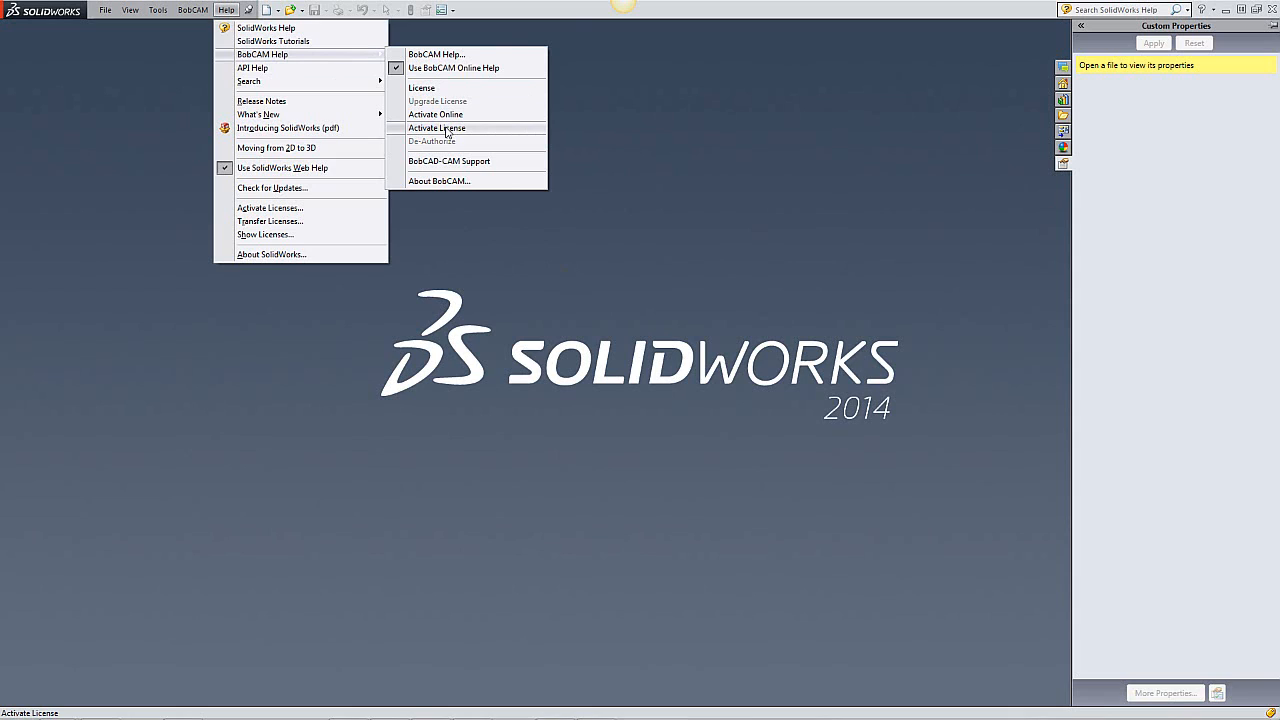
pyautogui.moveTo(438, 130)
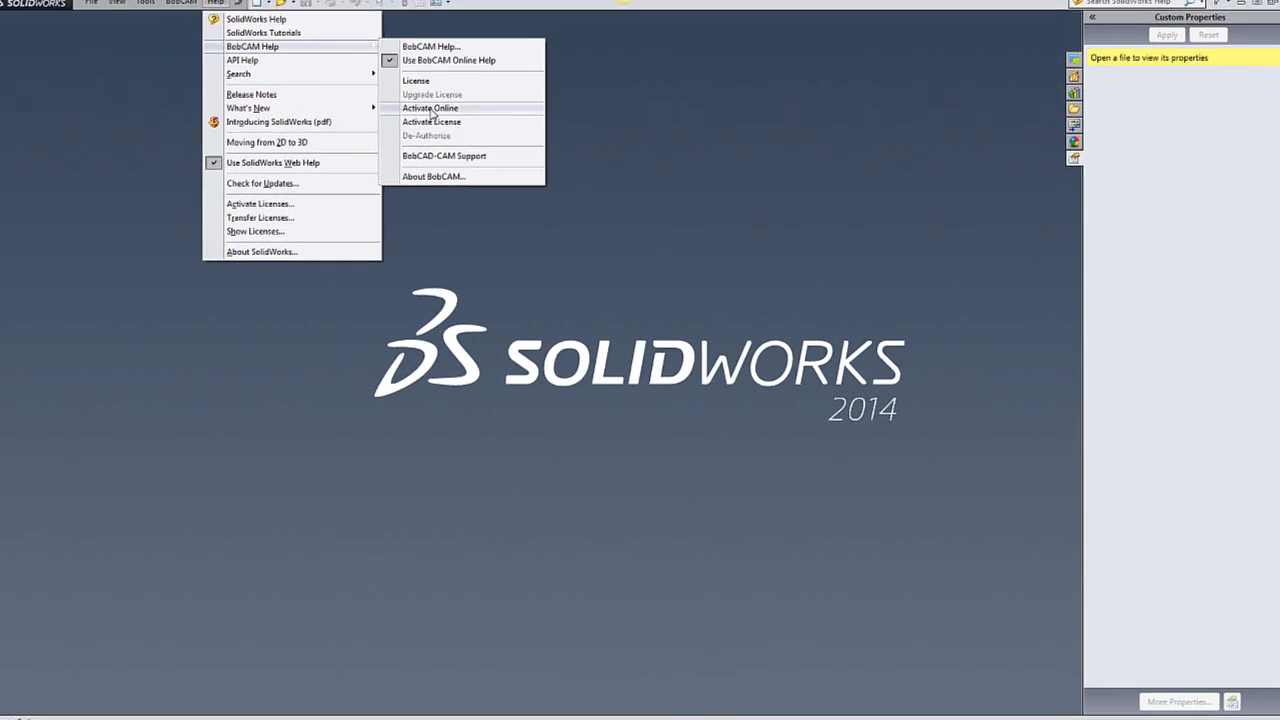
# Activate the BobCAM licence online with the licence ID and password and acknowledge success
pyautogui.click(430, 108)
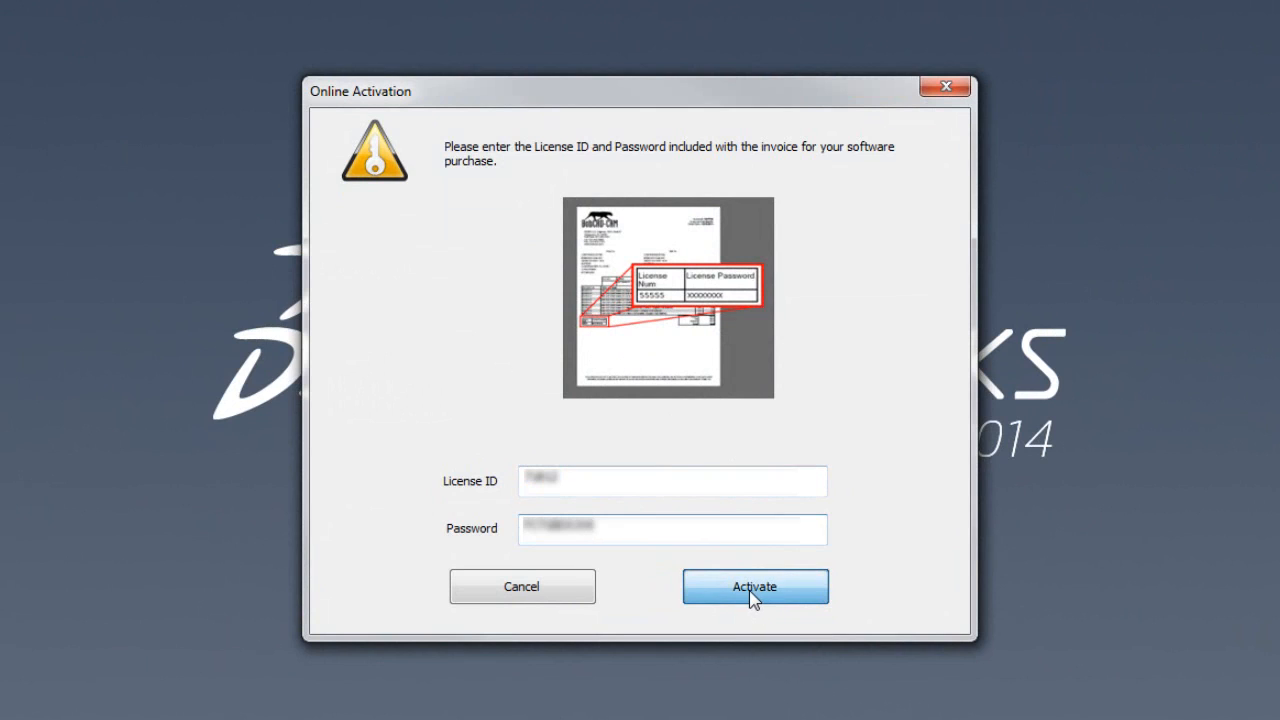
pyautogui.click(756, 586)
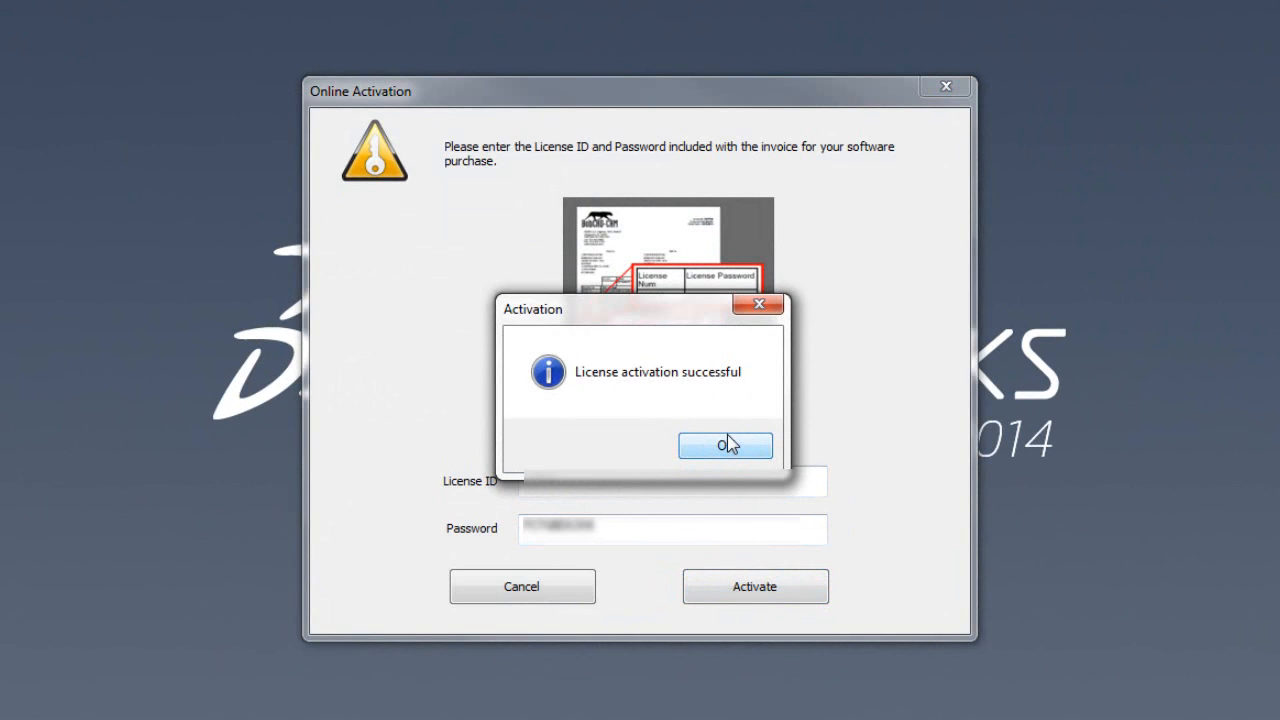
pyautogui.click(724, 444)
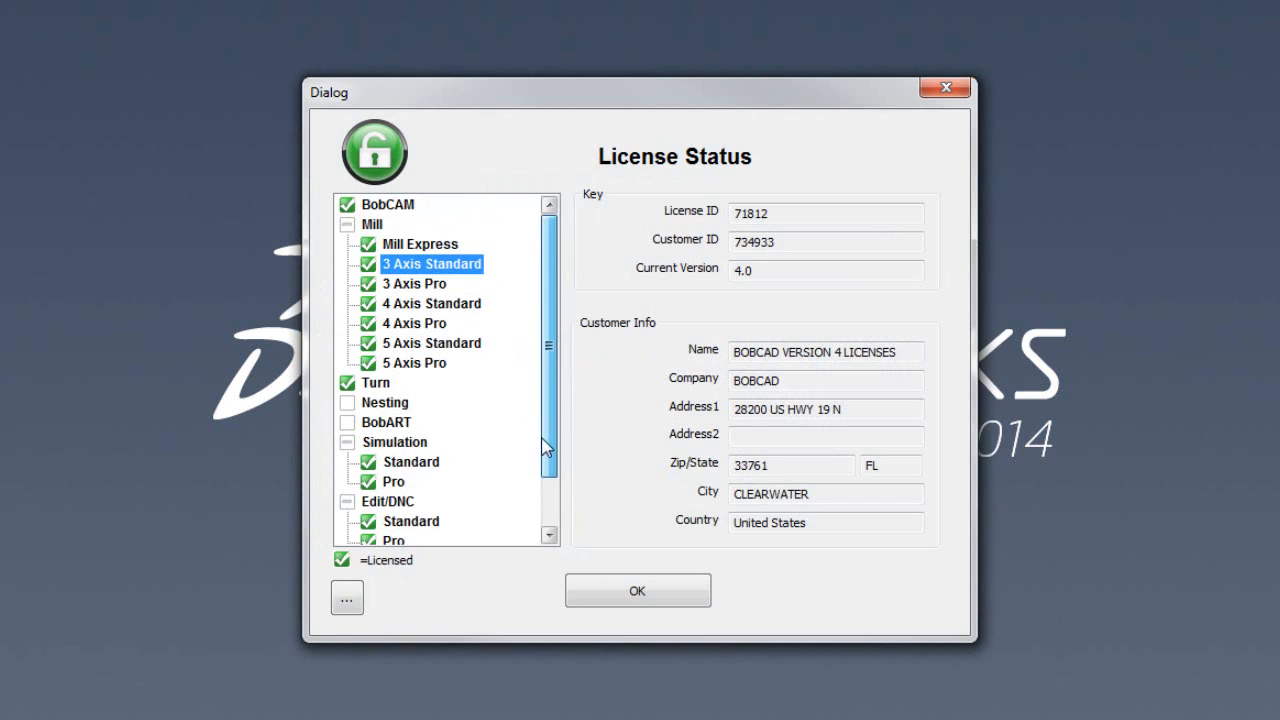
# Scroll the License Status module list and inspect the Customer ID value
pyautogui.scroll(-3)
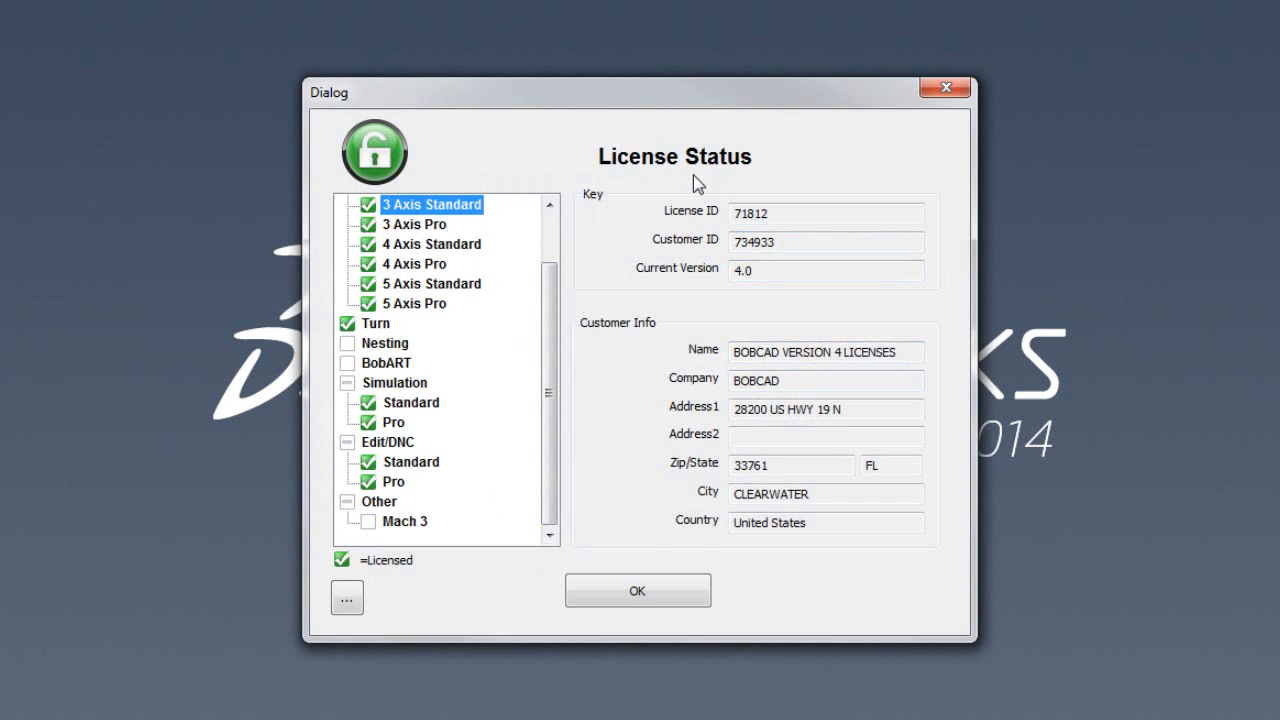
pyautogui.click(826, 240)
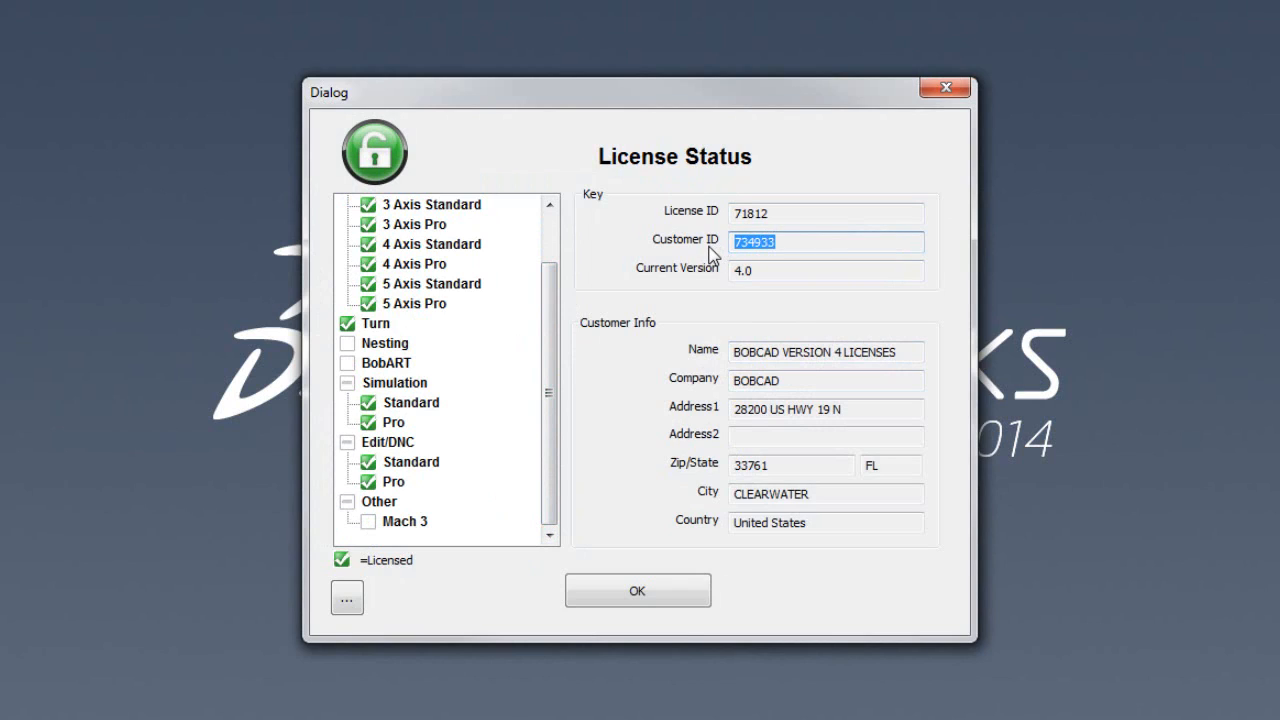
pyautogui.moveTo(752, 242)
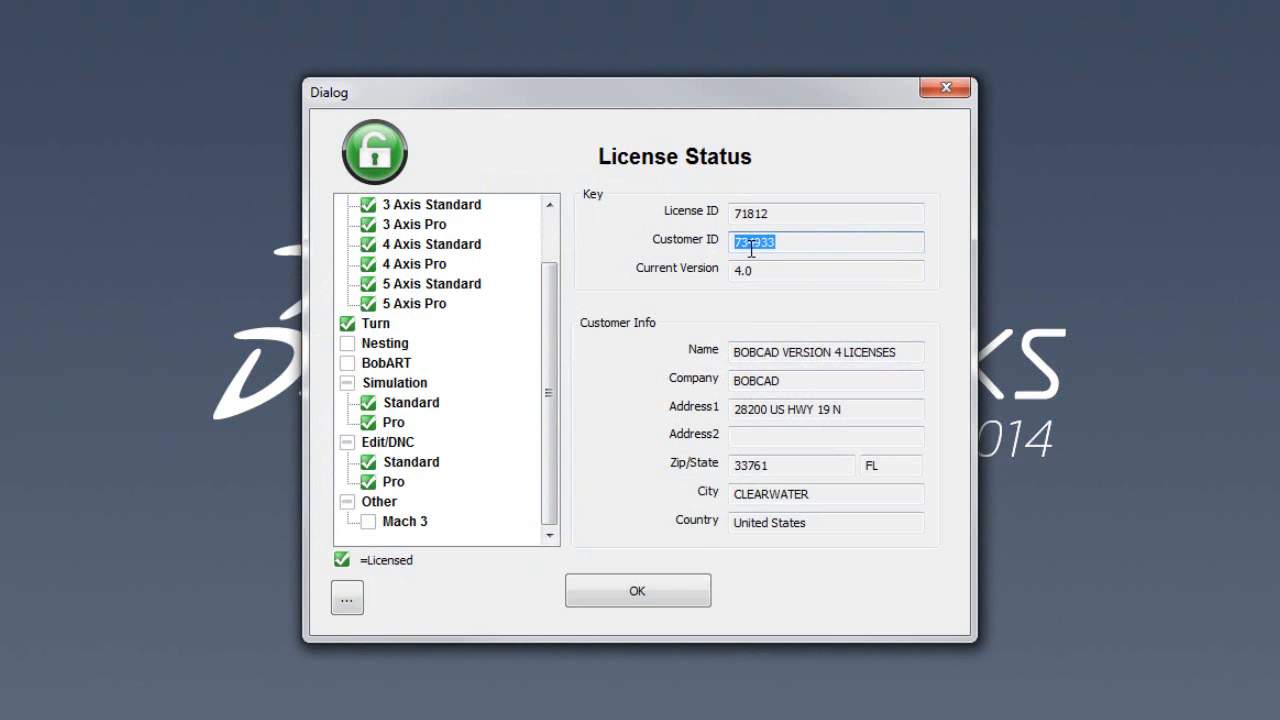
pyautogui.click(824, 212)
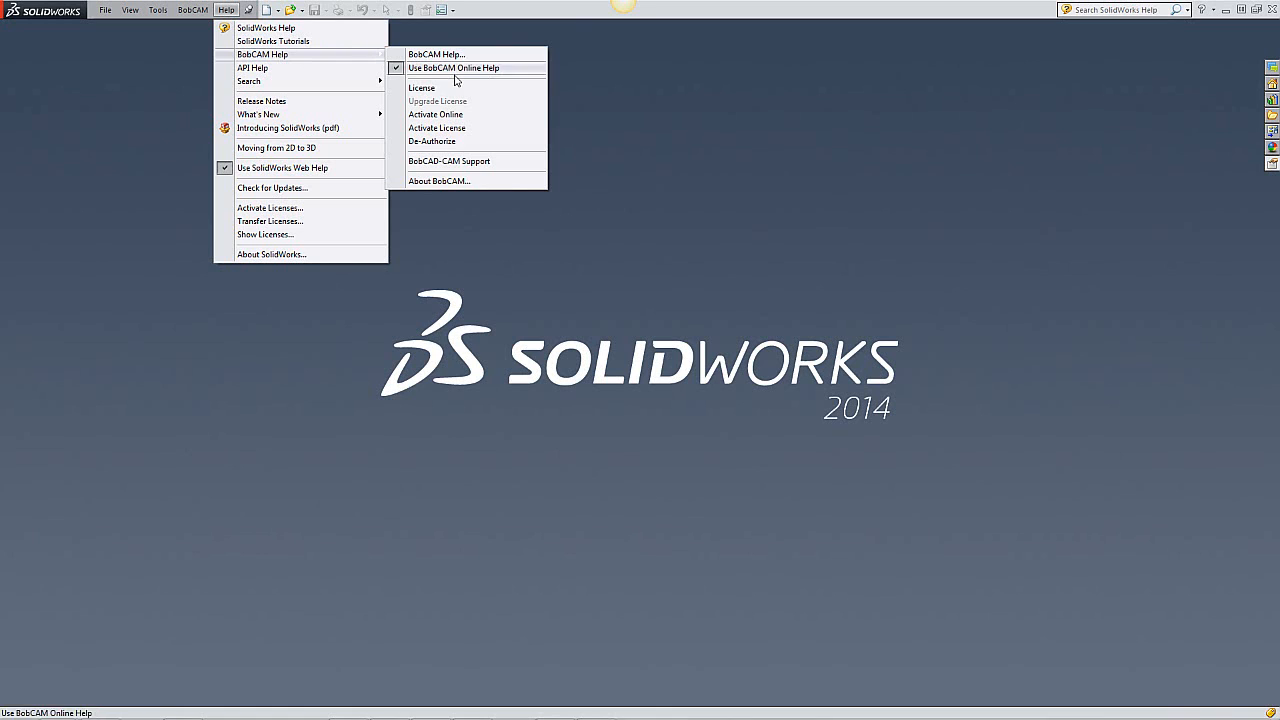
# Reopen the BobCAM License Status from the help menu and close it with OK
pyautogui.click(420, 88)
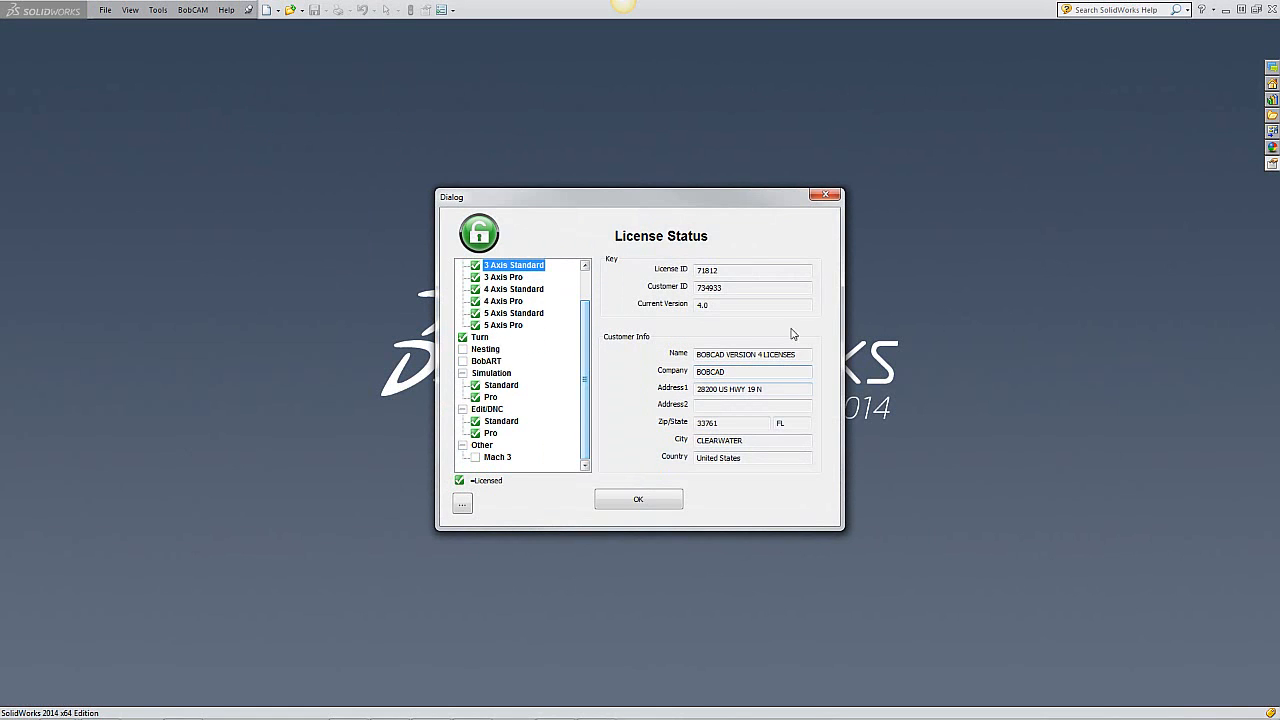
pyautogui.click(638, 500)
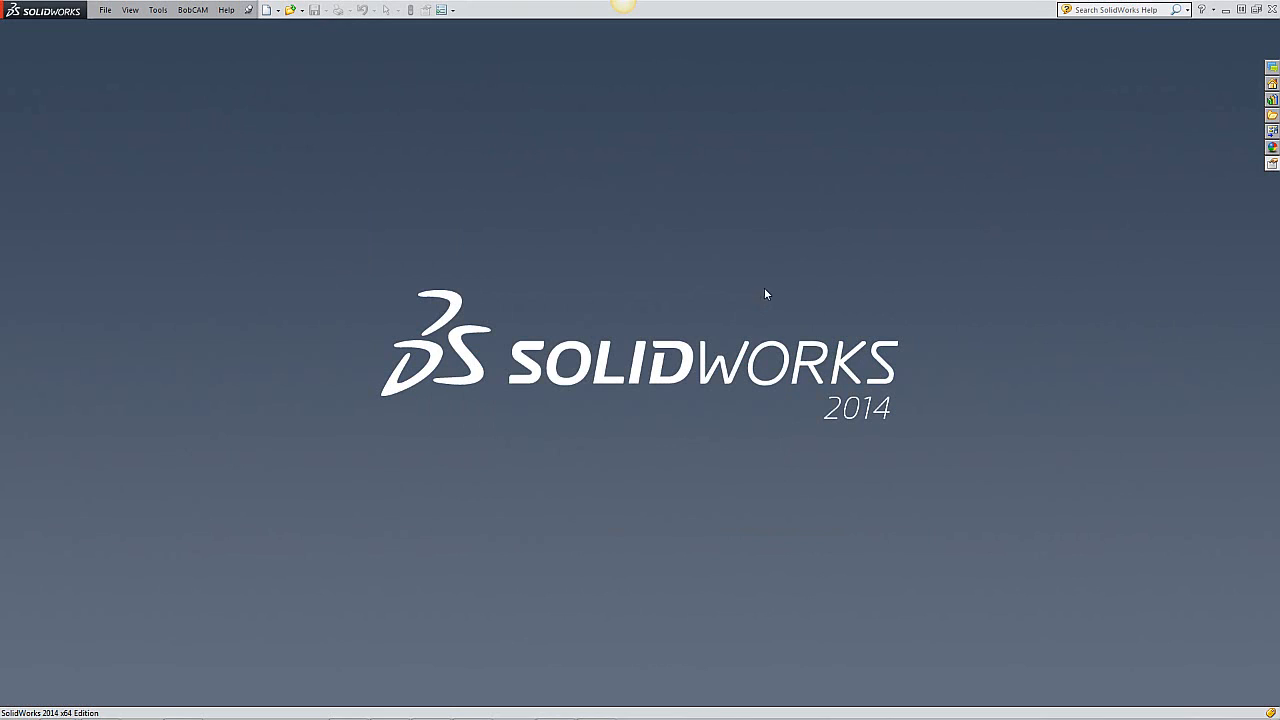
pyautogui.moveTo(750, 280)
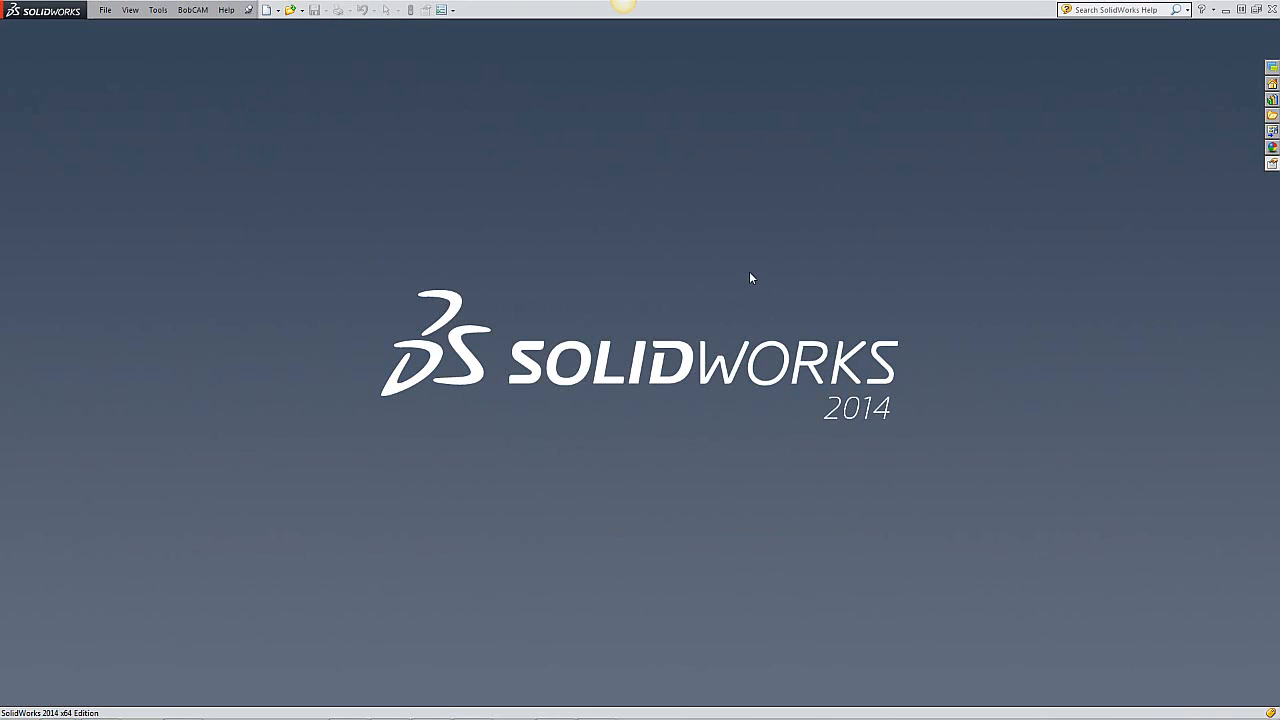
pyautogui.moveTo(742, 268)
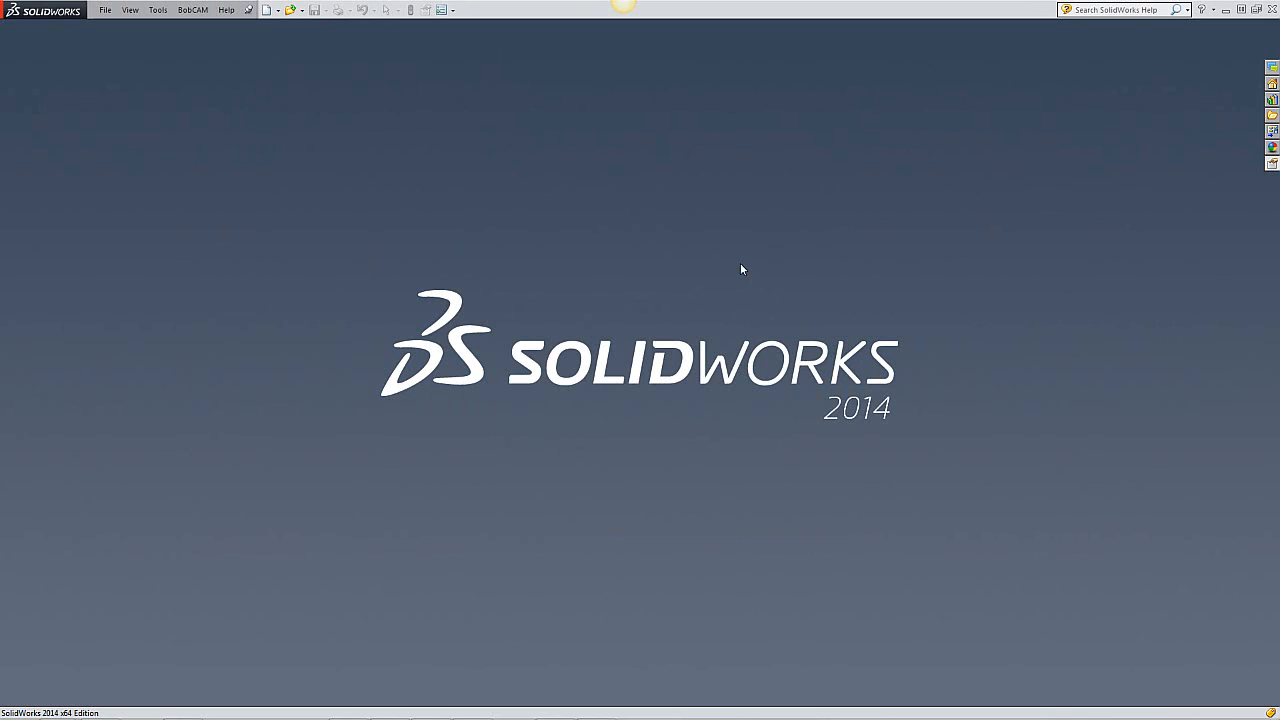